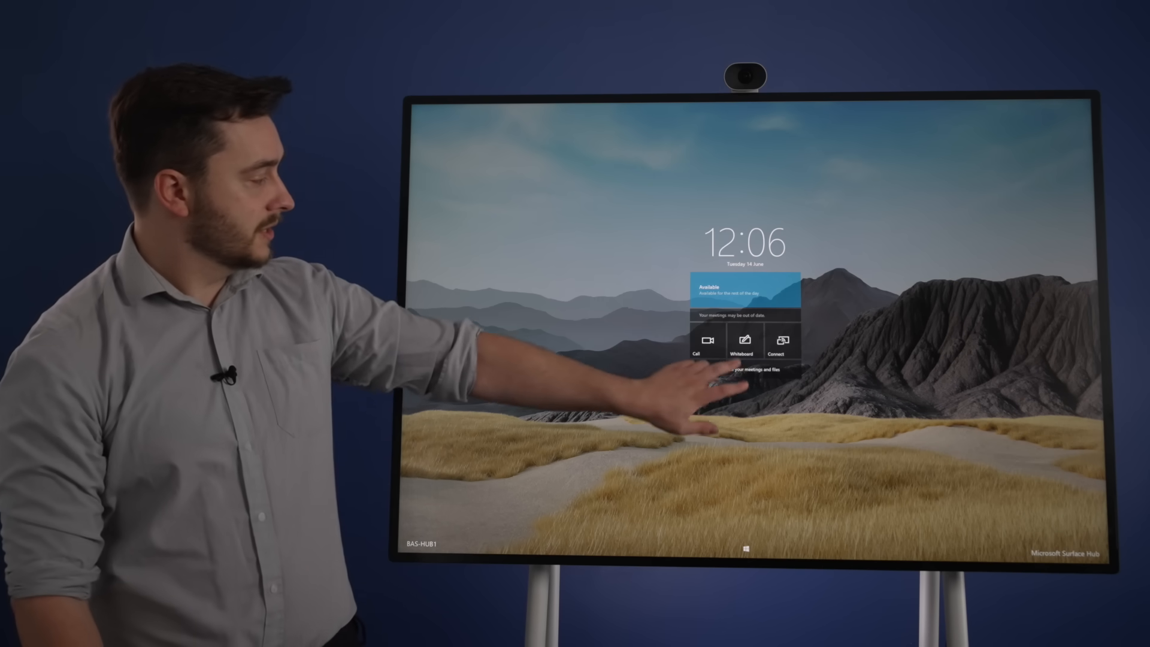
Step: Launch Whiteboard from the Surface Hub start screen so the sign-in prompt appears
click(747, 343)
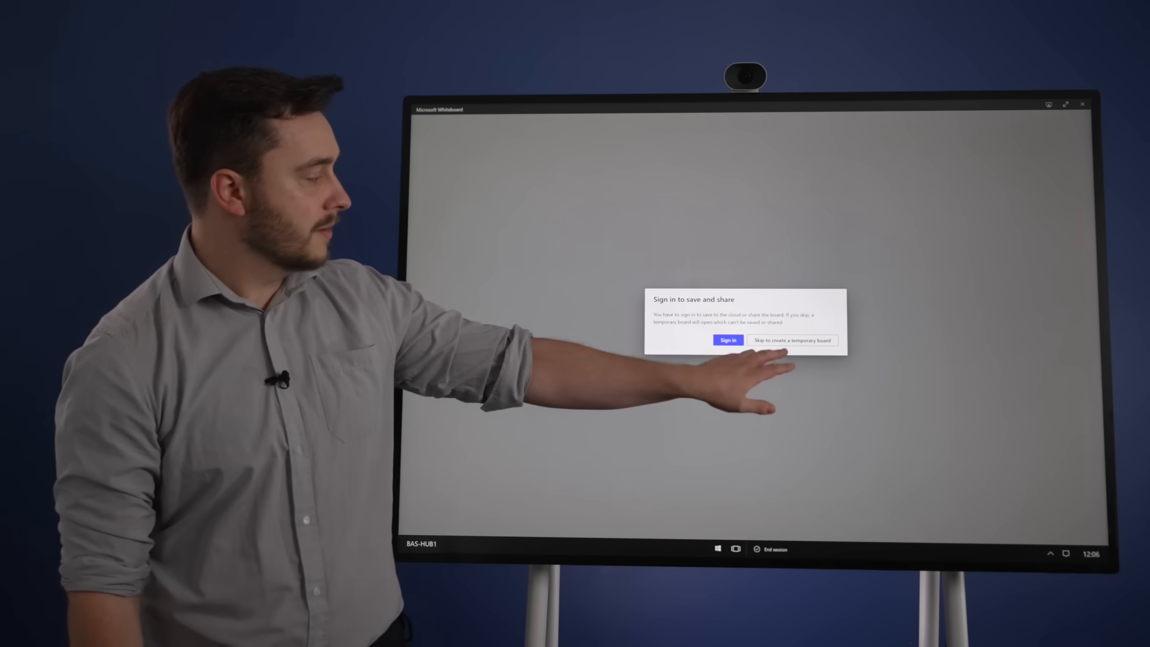
Step: Skip sign-in for a temporary board and pick red ink to handwrite 'hello'
click(792, 339)
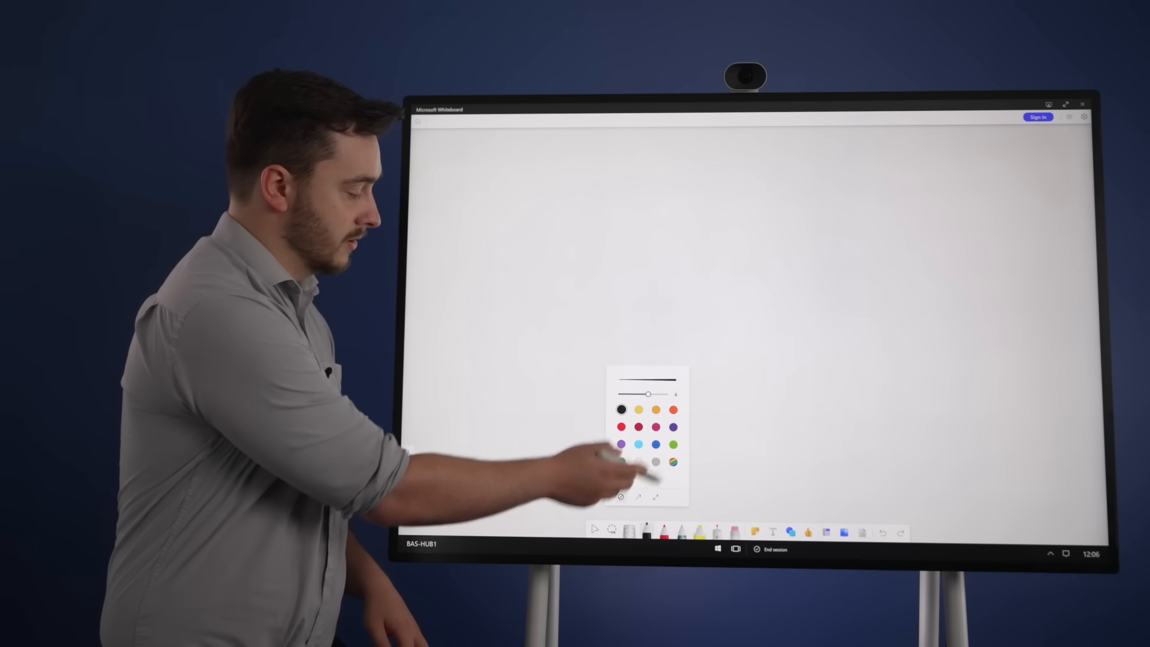
click(622, 427)
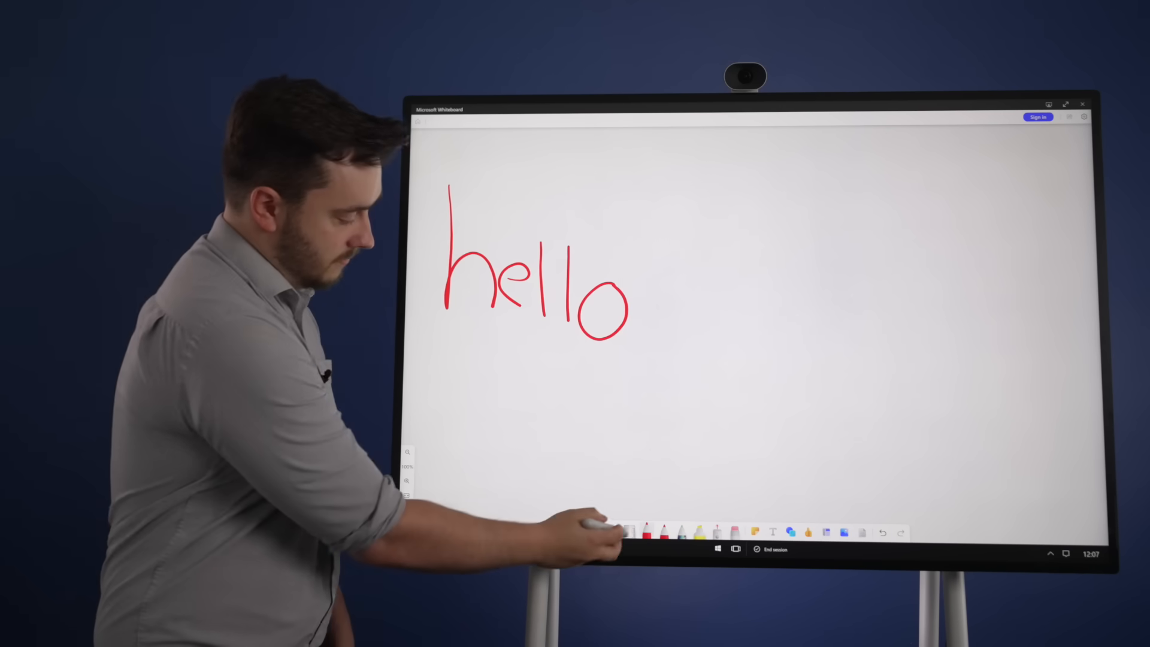
Step: Show the red pen's colour and thickness palette and ink a stroke beside 'hello'
click(650, 530)
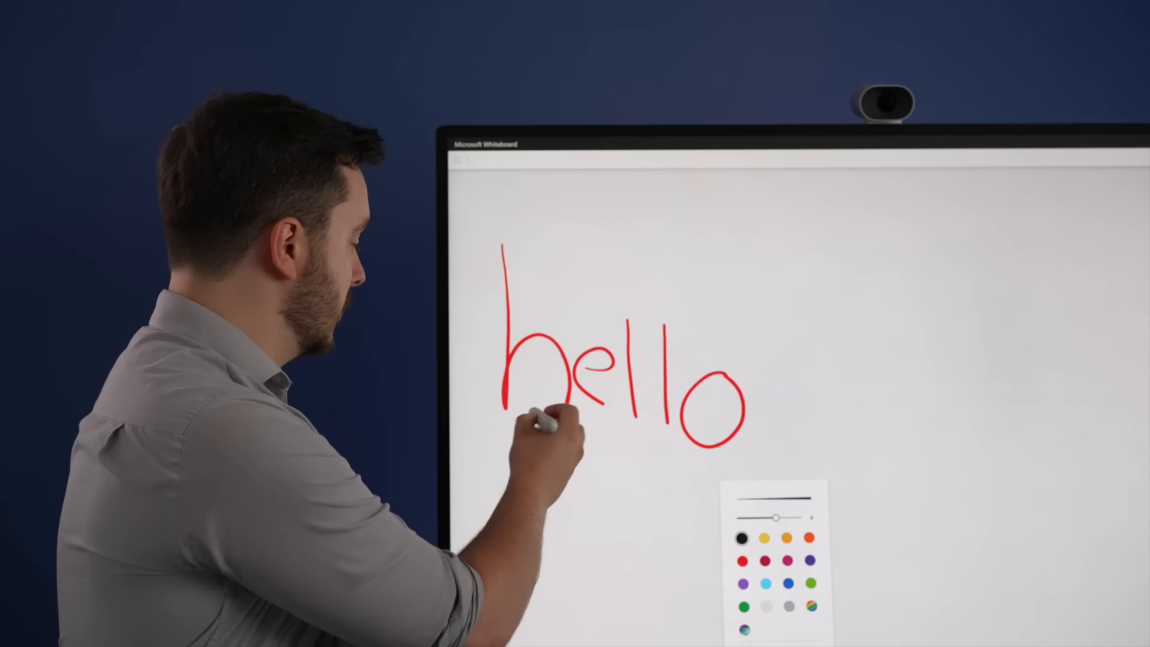
drag(505, 432, 778, 447)
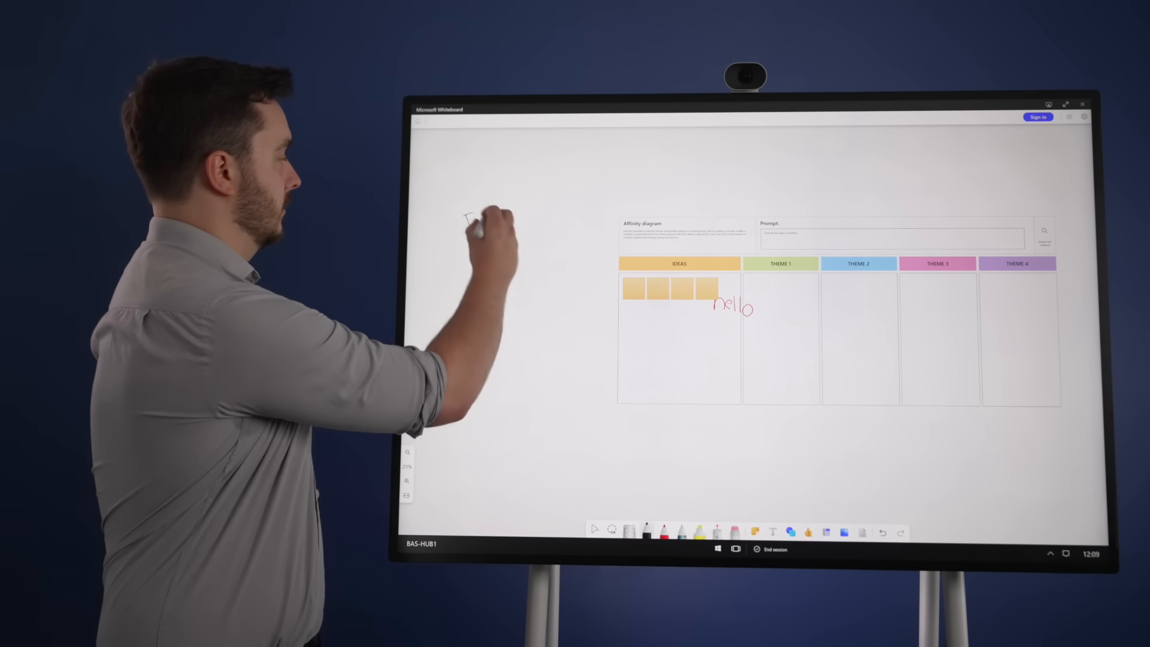
Step: Handwrite a word left of the affinity diagram before wiping the board clean
drag(481, 214, 536, 260)
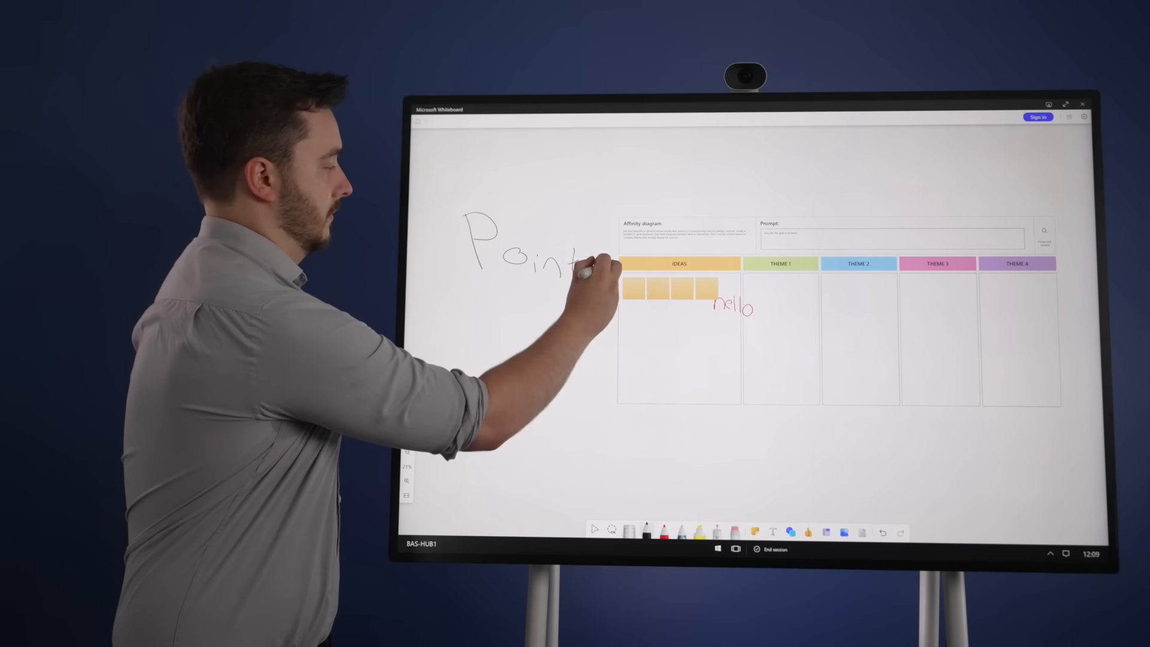
drag(580, 257, 477, 359)
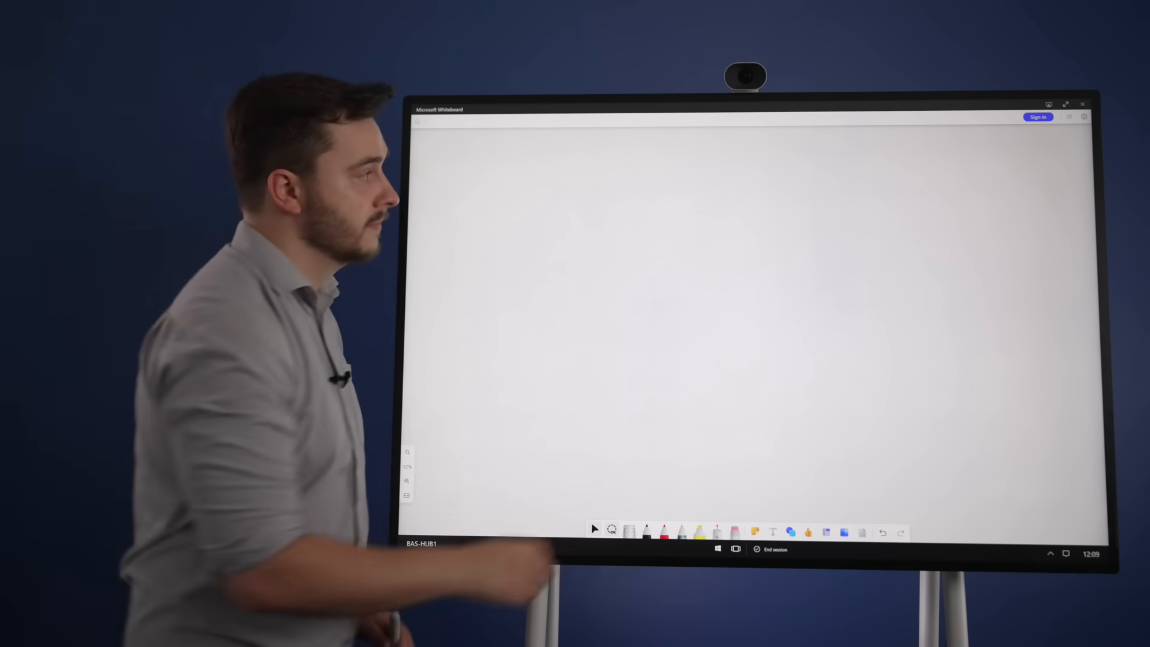
Step: Apply a yellow dotted background and turn on Enhance inked shapes in Settings
click(1084, 117)
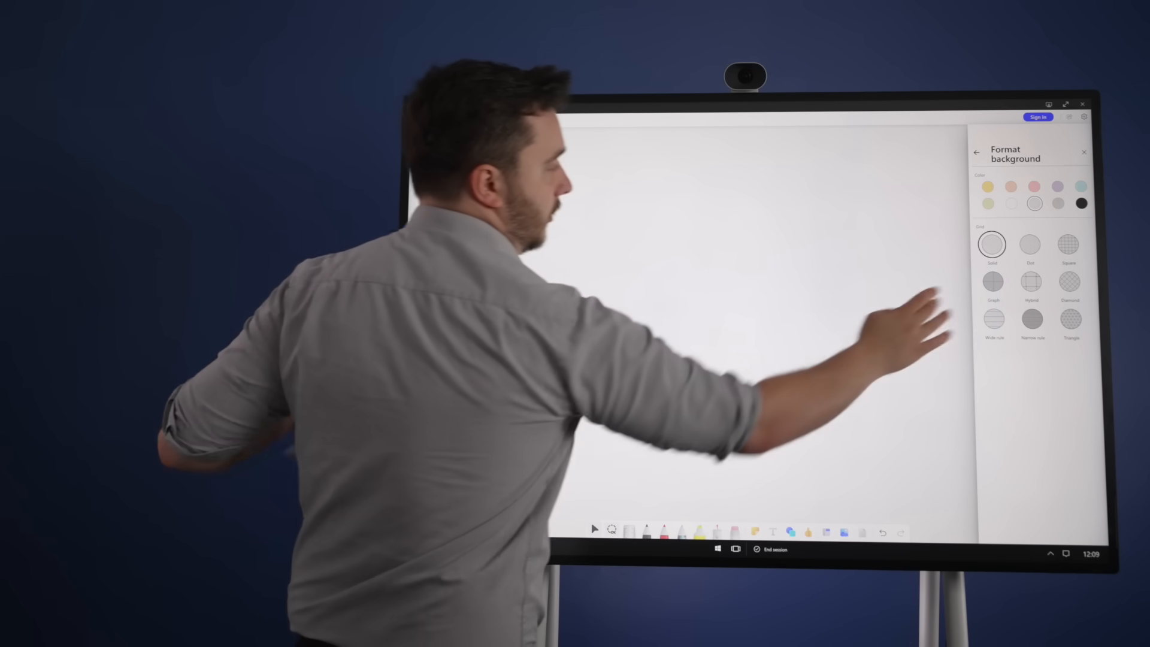
click(995, 281)
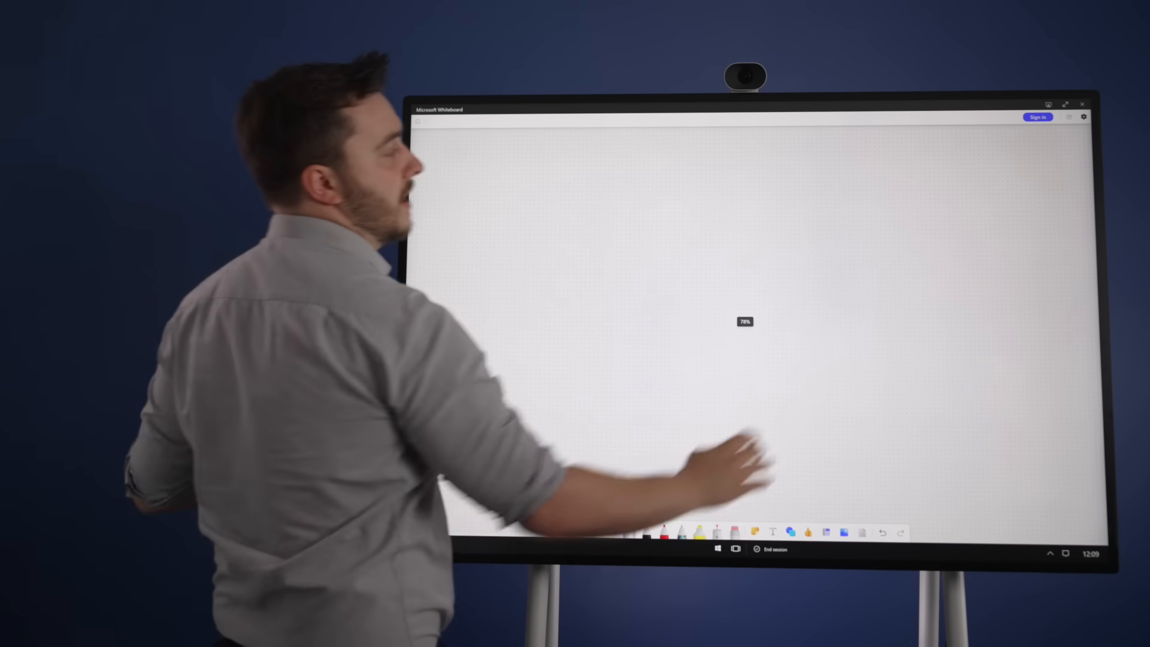
click(1084, 116)
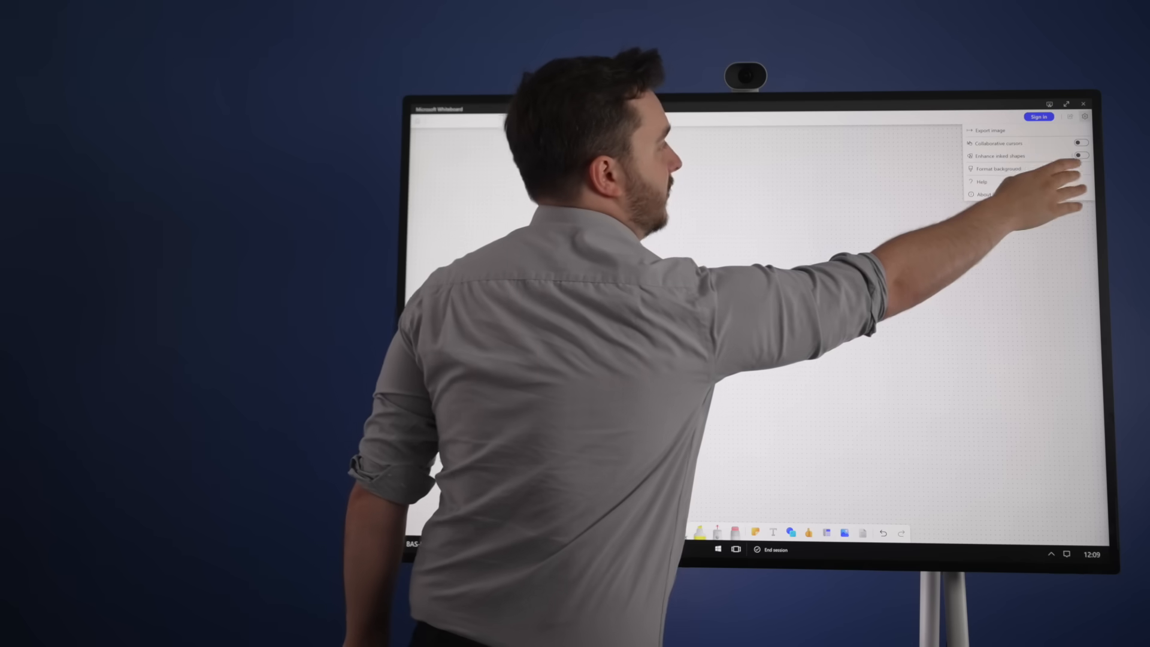
click(998, 169)
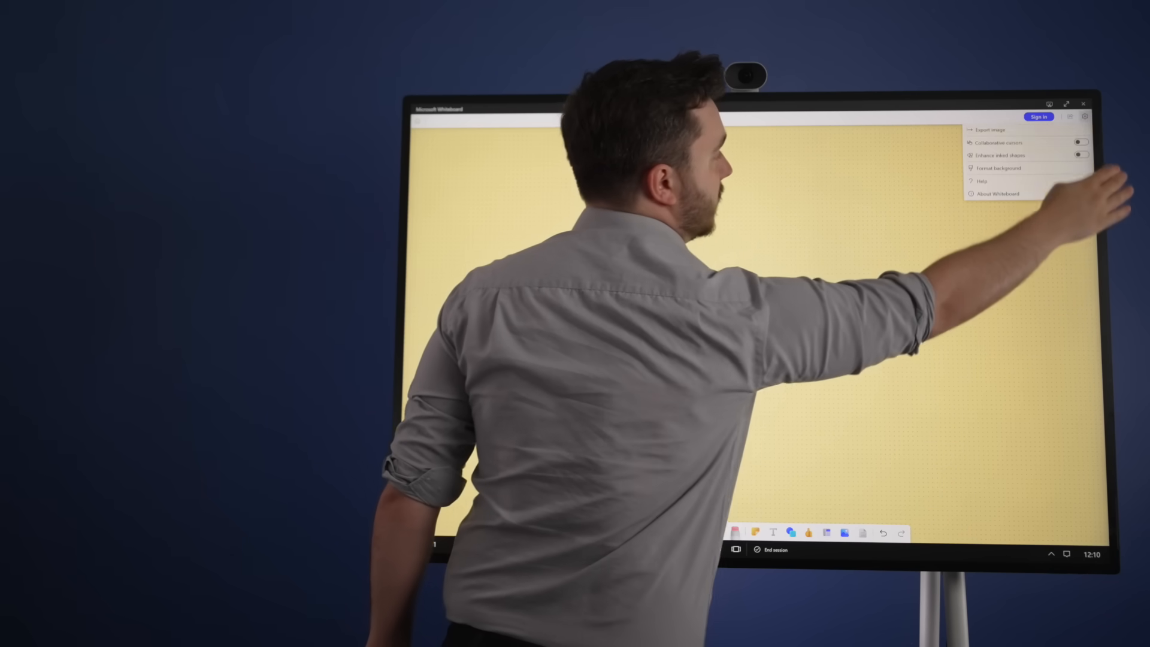
Step: Close Settings and drag the inked circle up above the triangle's apex
click(1080, 156)
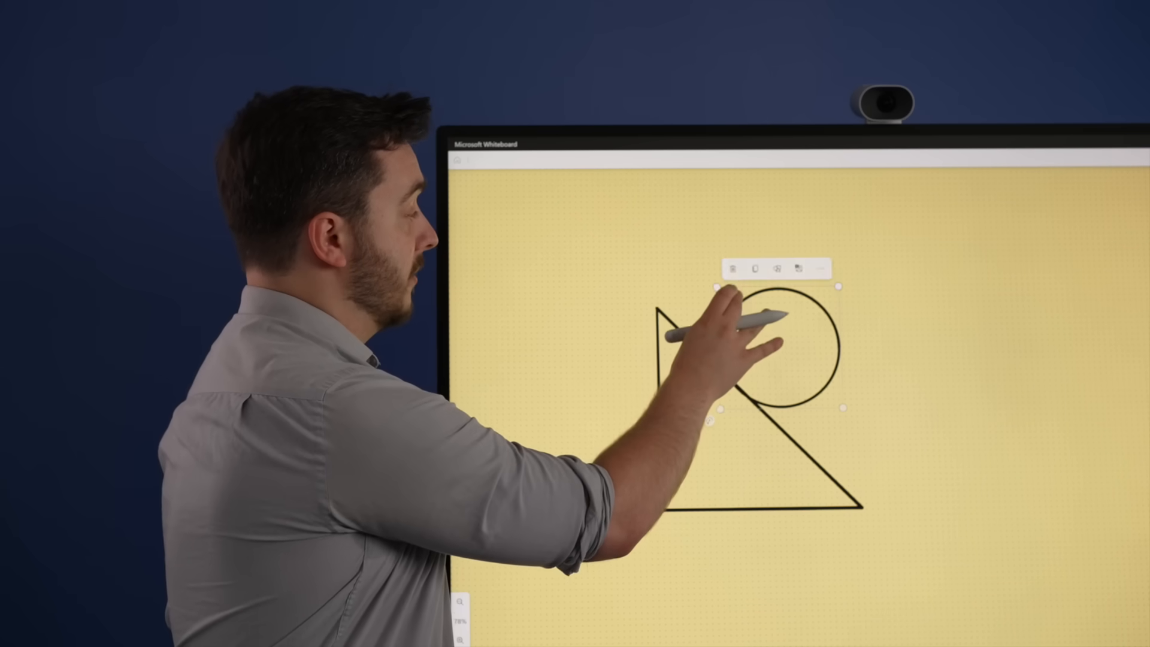
drag(792, 345, 748, 263)
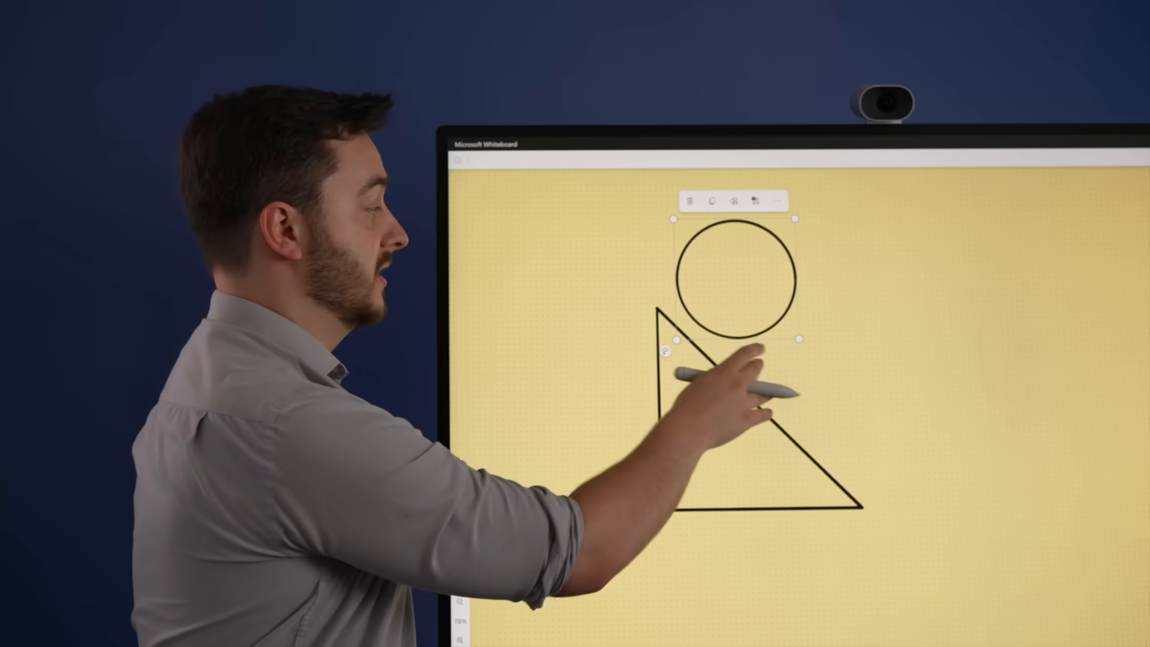